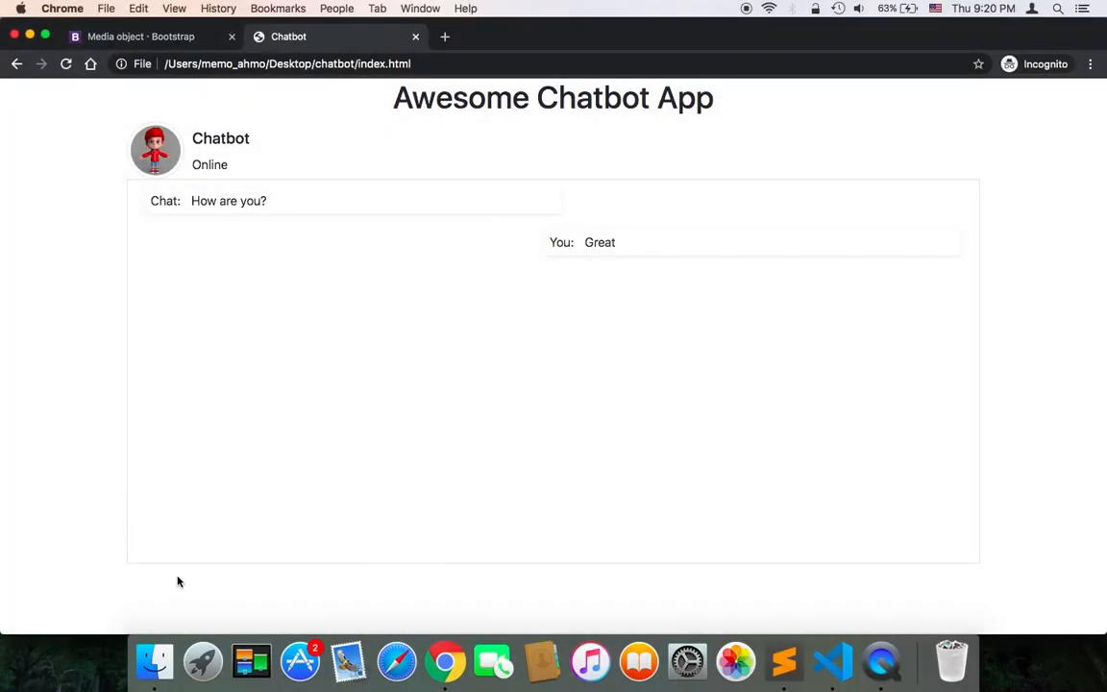
pyautogui.moveTo(962, 563)
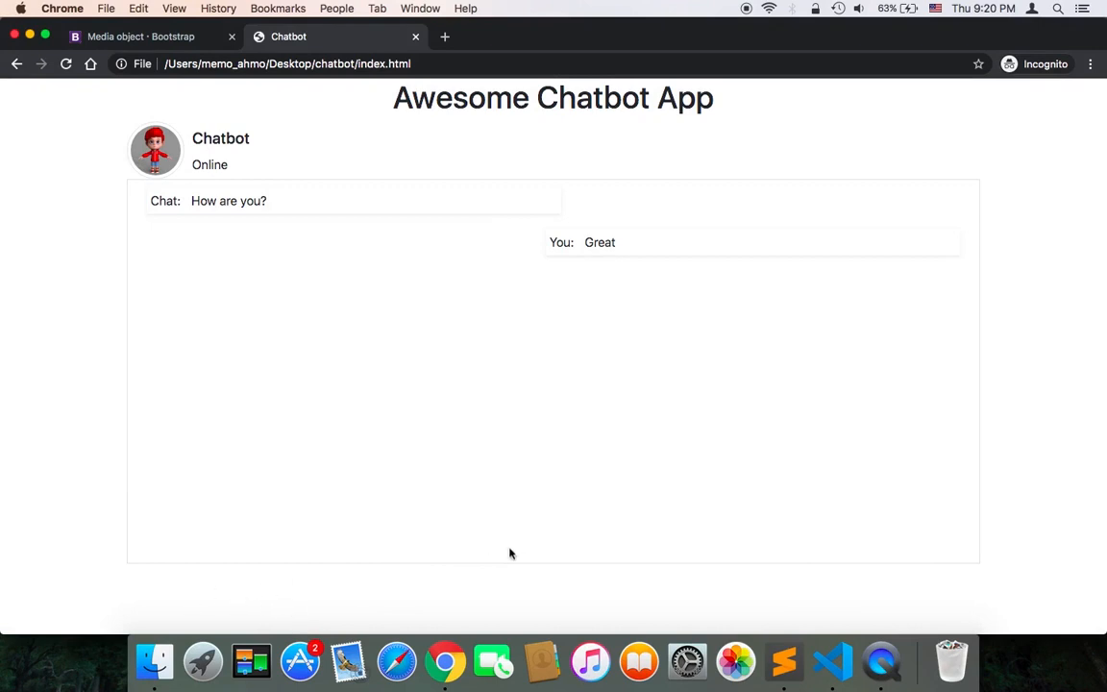
pyautogui.moveTo(424, 609)
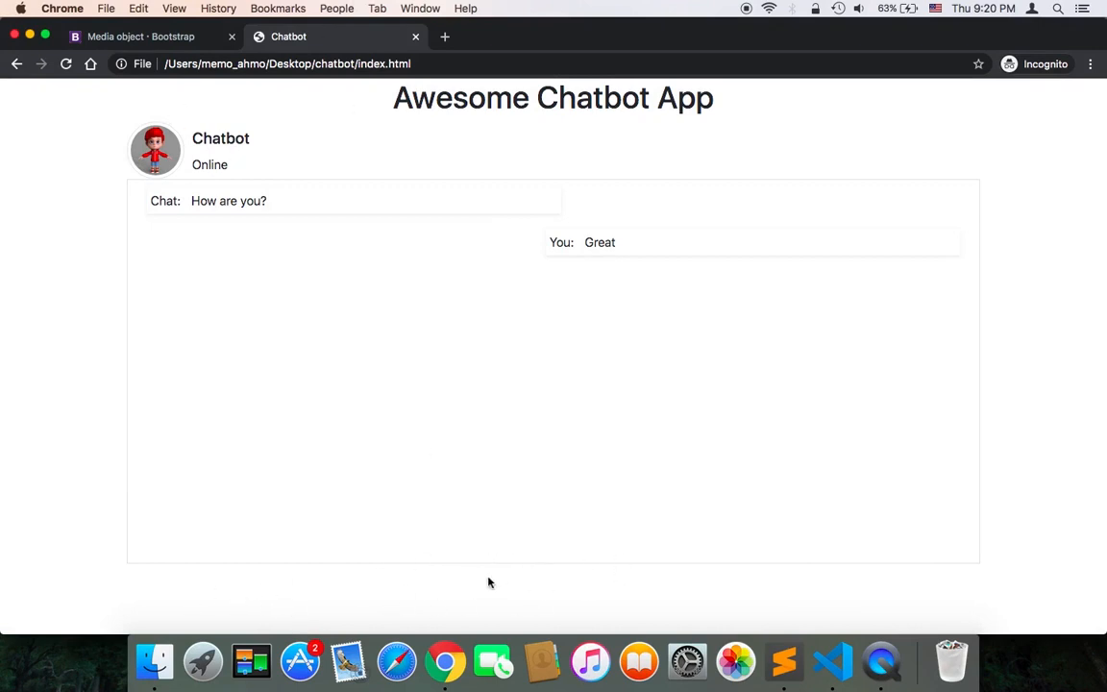
pyautogui.moveTo(125, 587)
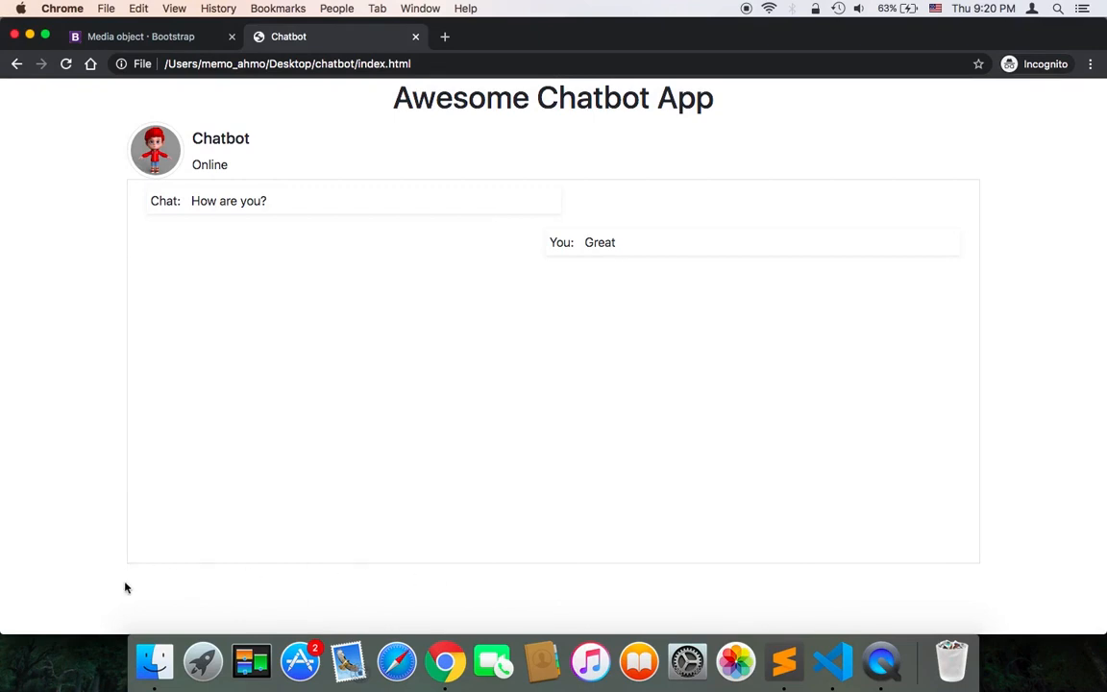
pyautogui.moveTo(901, 597)
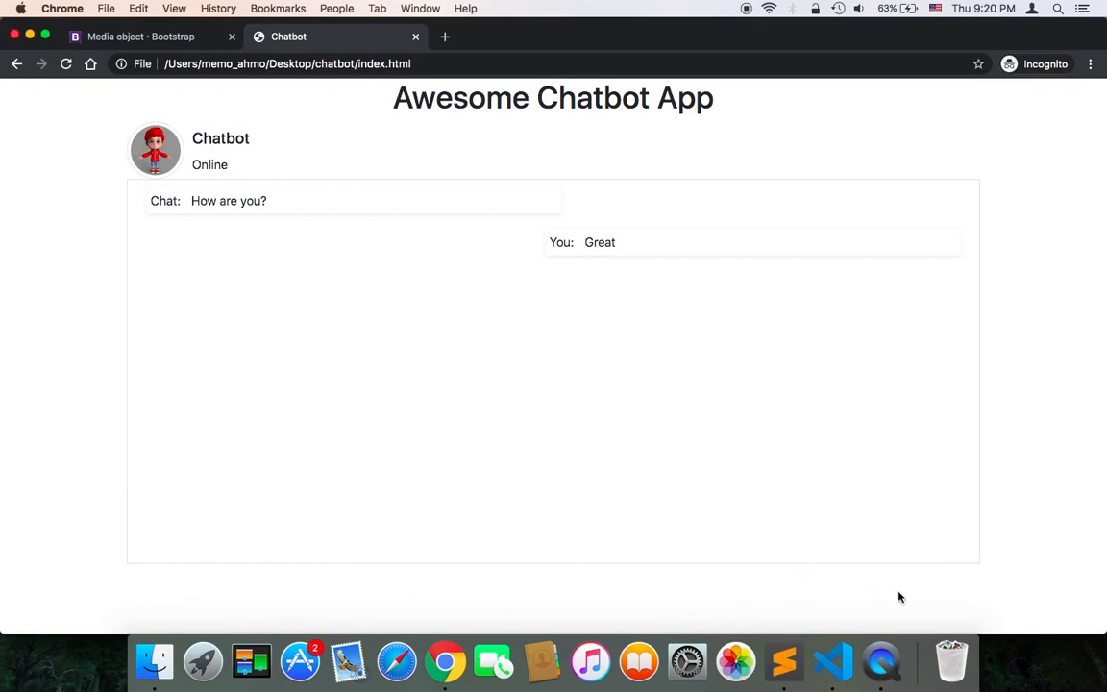
pyautogui.moveTo(832, 643)
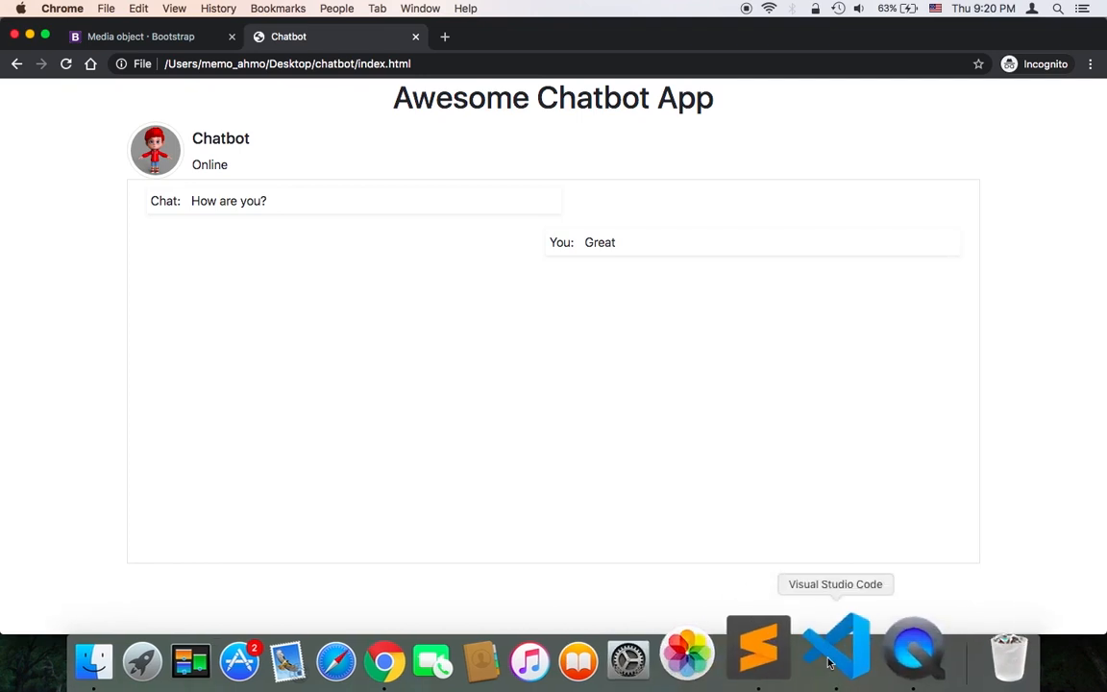
# Insert an empty div block below the messages container's closing tag in index.html
pyautogui.click(835, 644)
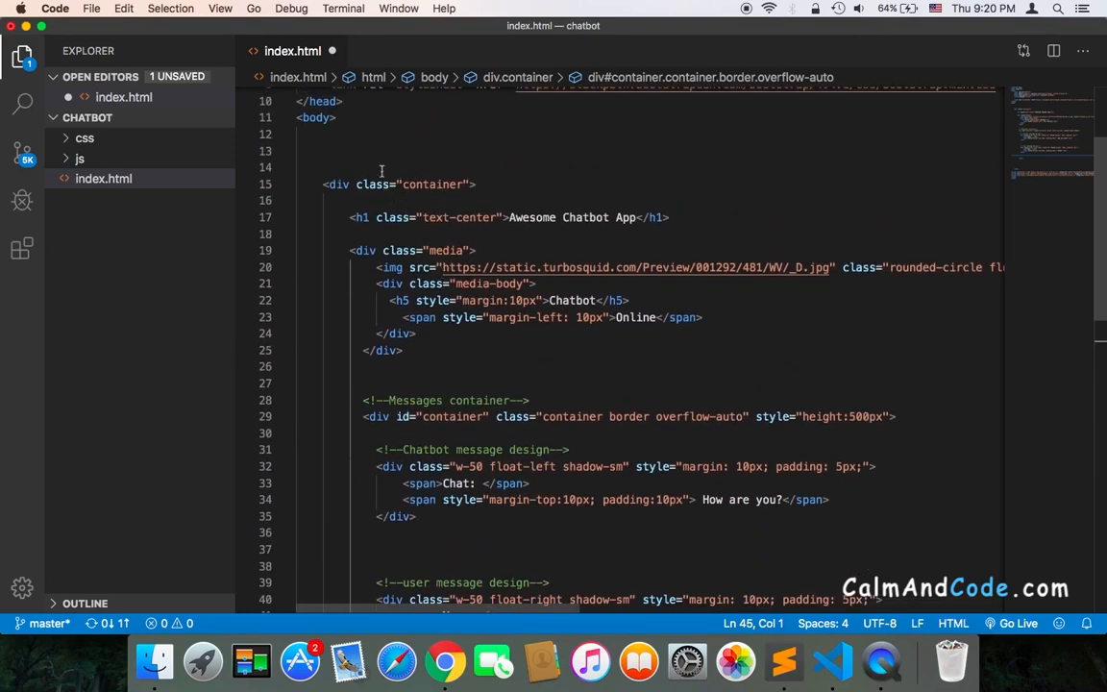
pyautogui.scroll(-3)
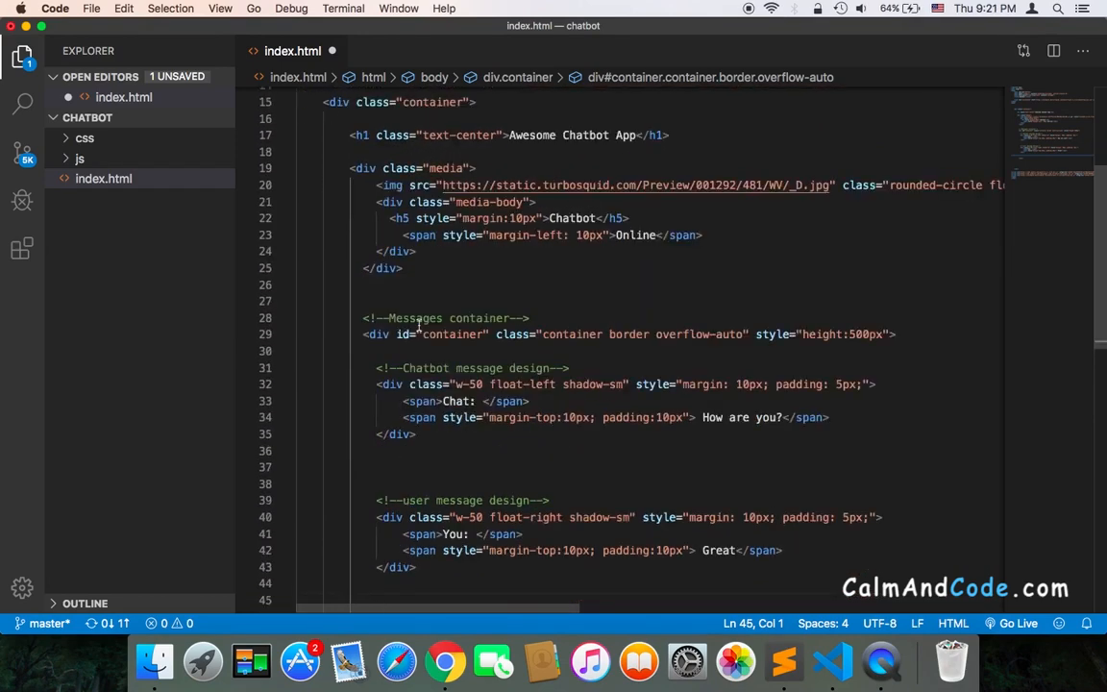
pyautogui.scroll(-3)
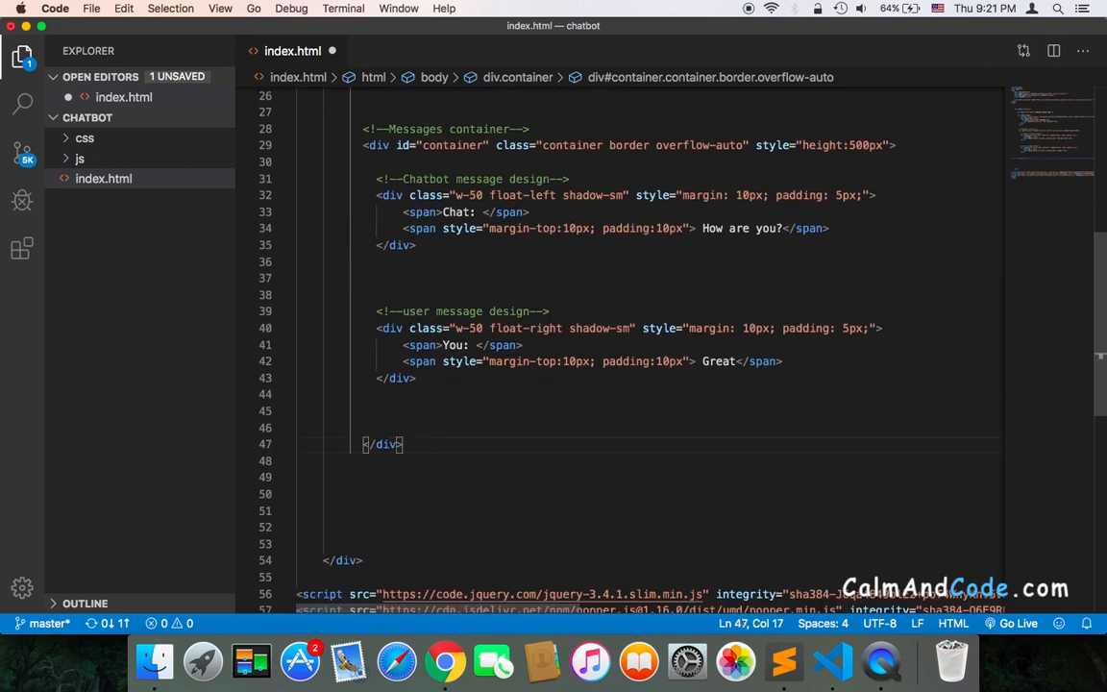
pyautogui.write('<div></div>')
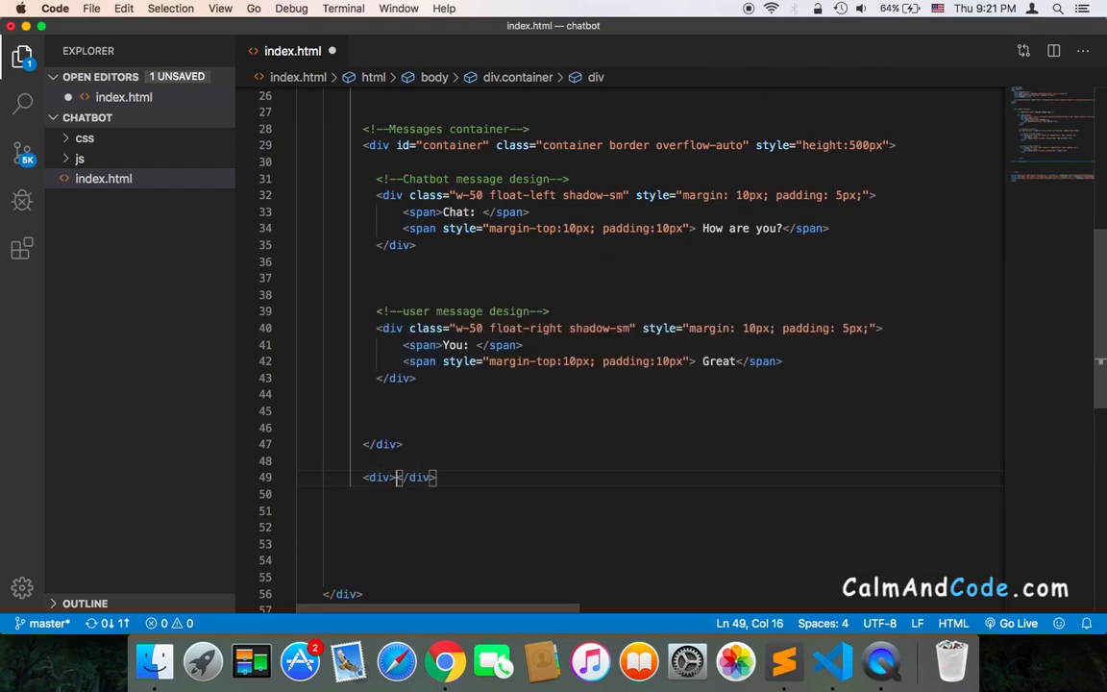
pyautogui.press('enter')
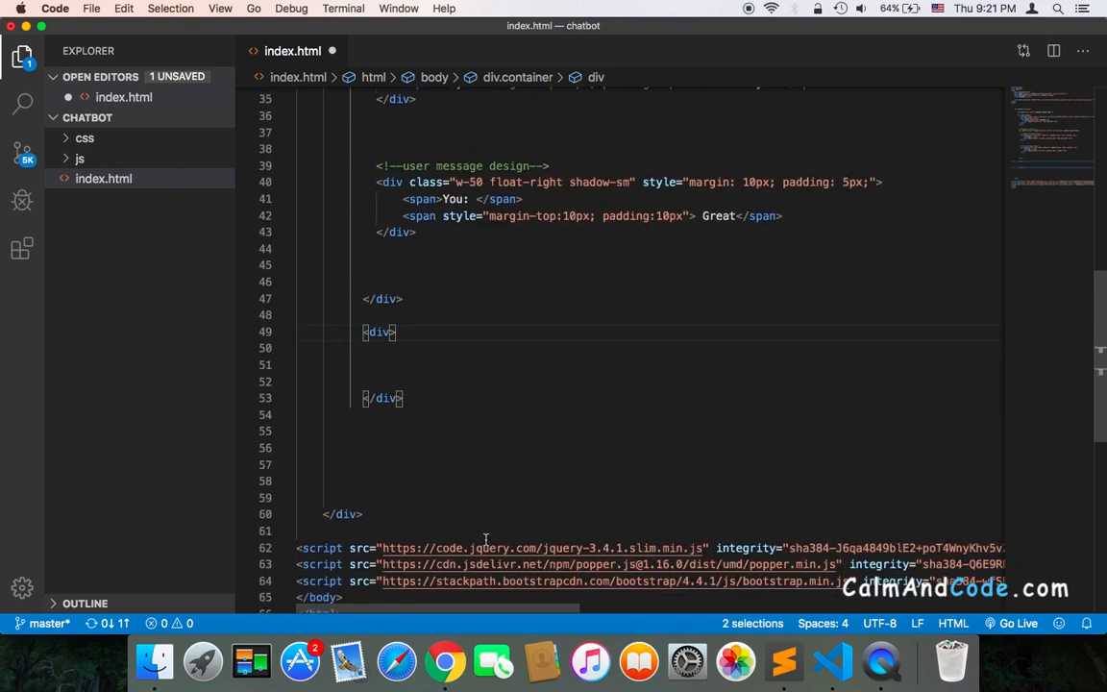
# Give the new div the class input-group
pyautogui.write('ca')
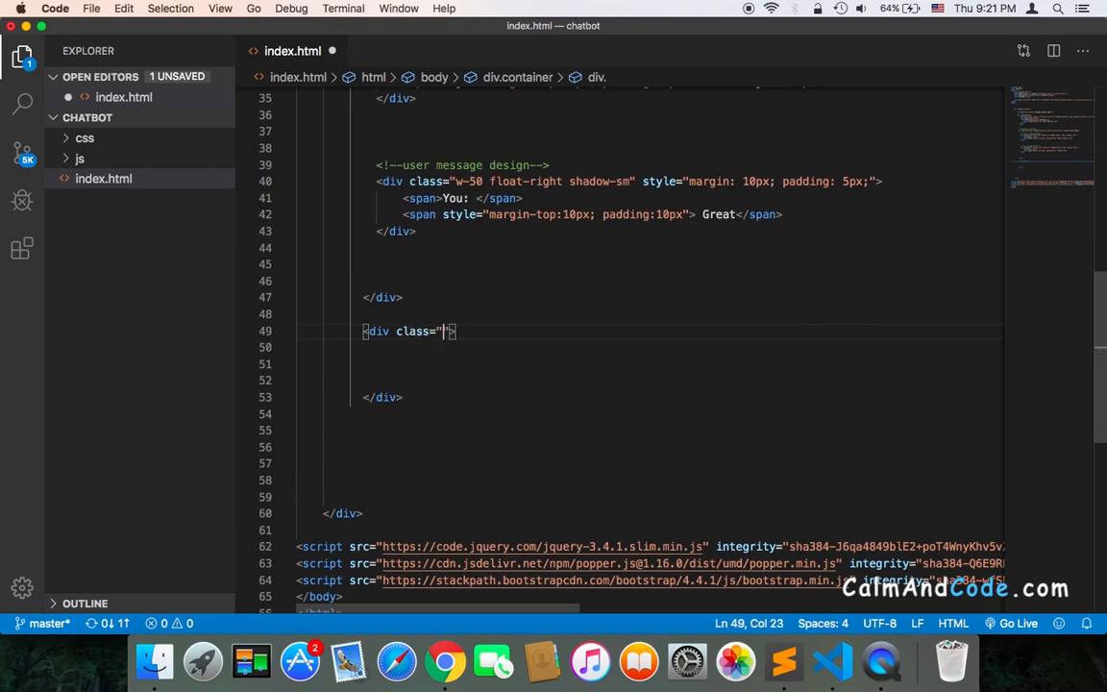
pyautogui.write('inpu')
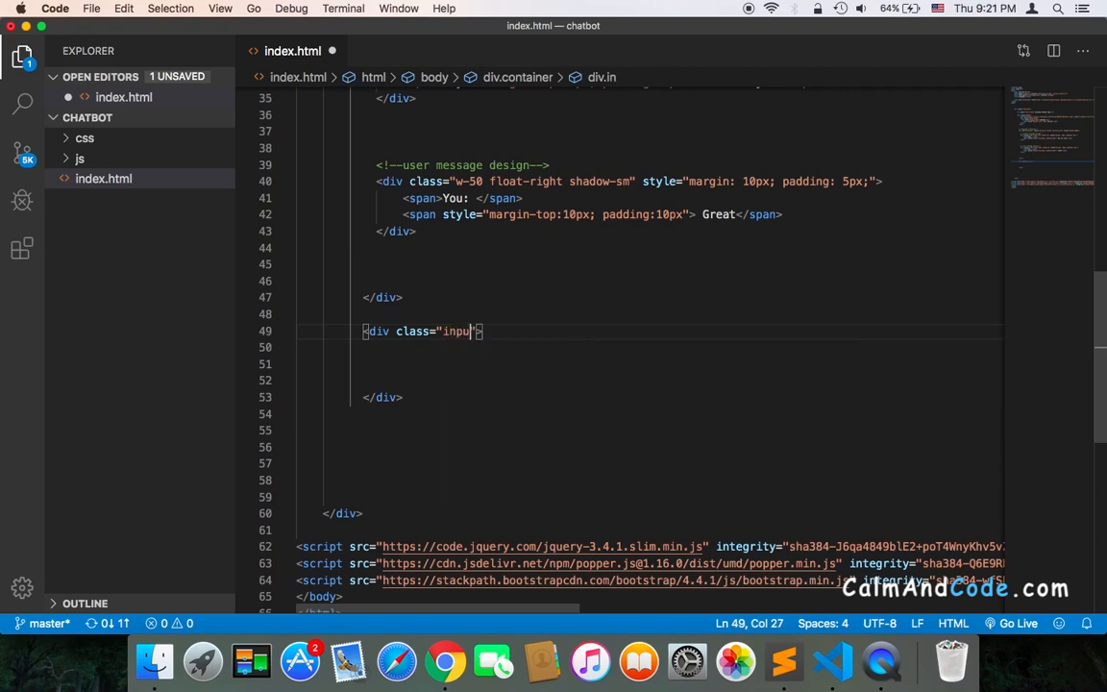
pyautogui.write('-group')
pyautogui.click(649, 347)
pyautogui.write('<')
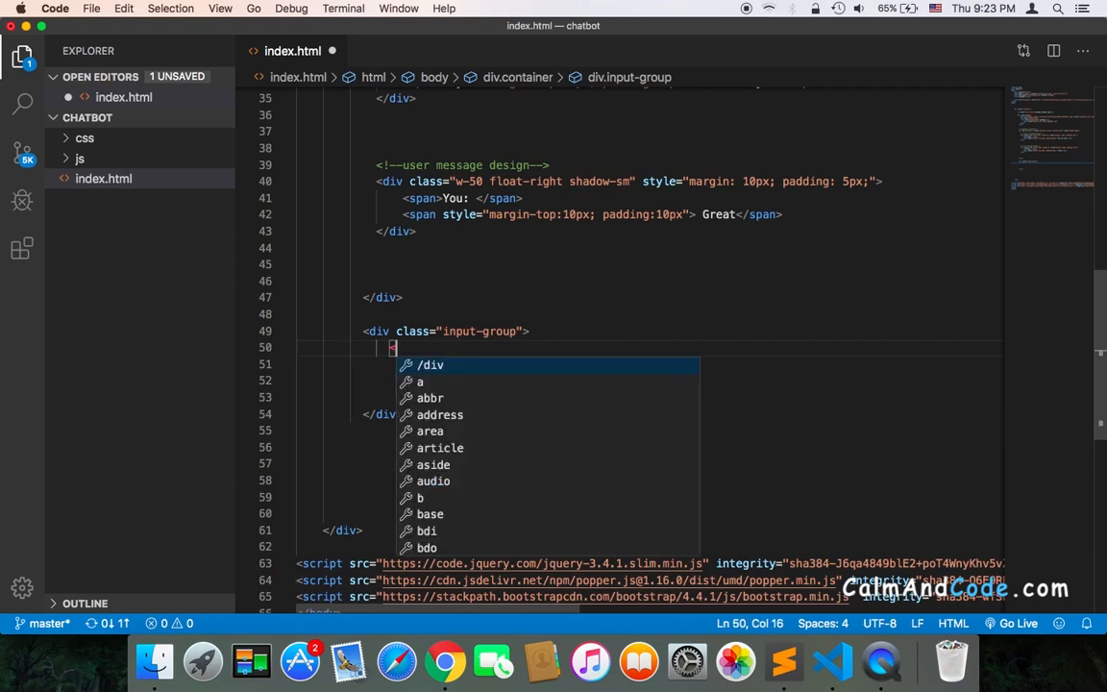
# Add a text input with id textbox and class form-control inside the input group
pyautogui.write('input')
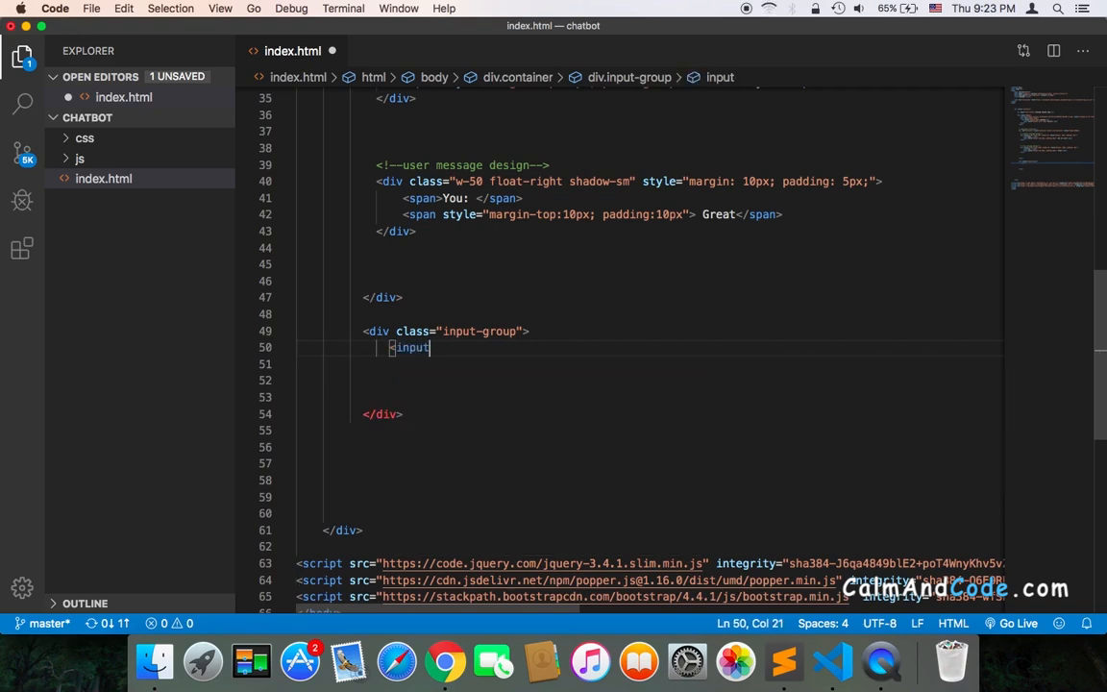
pyautogui.write('/>')
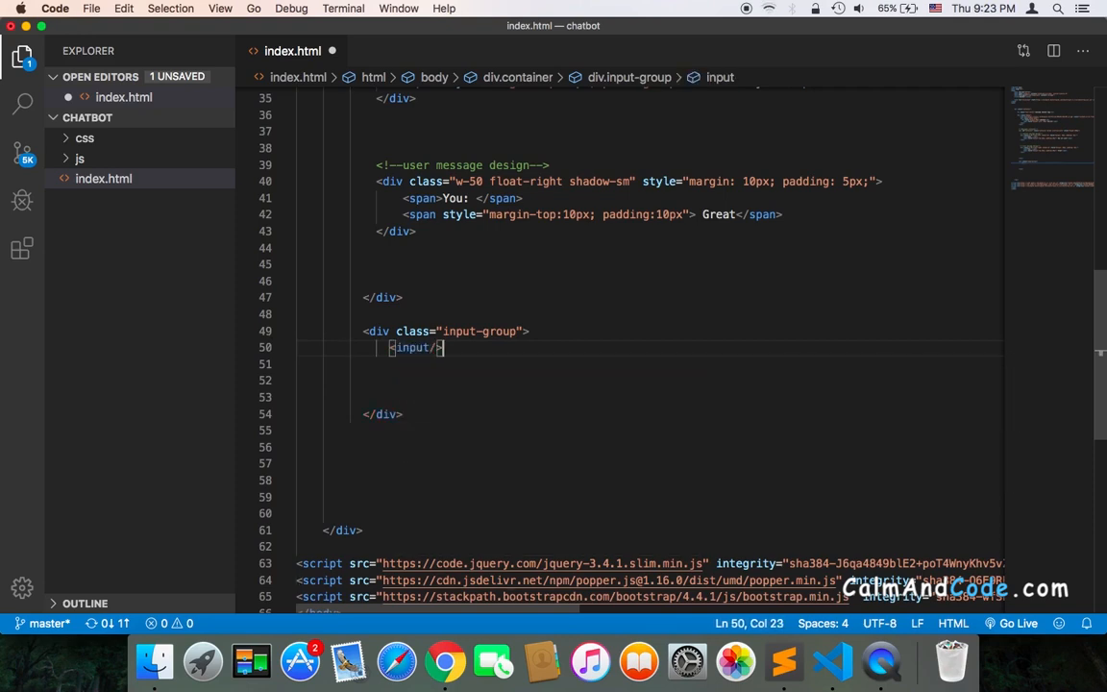
pyautogui.write('i')
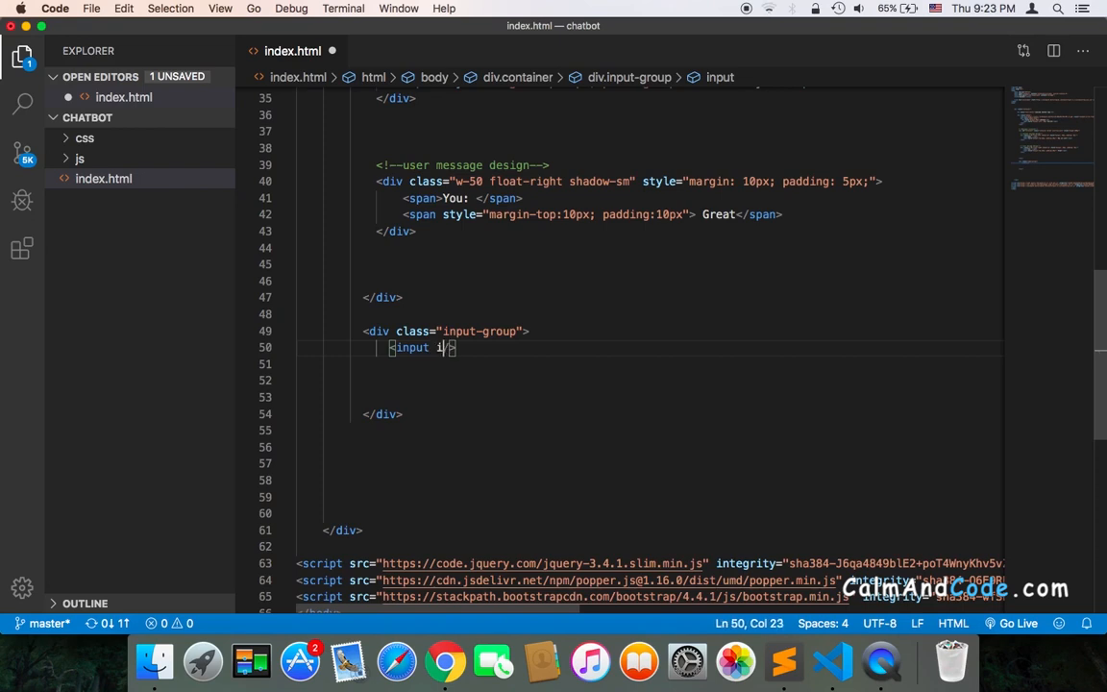
pyautogui.write('id="t"')
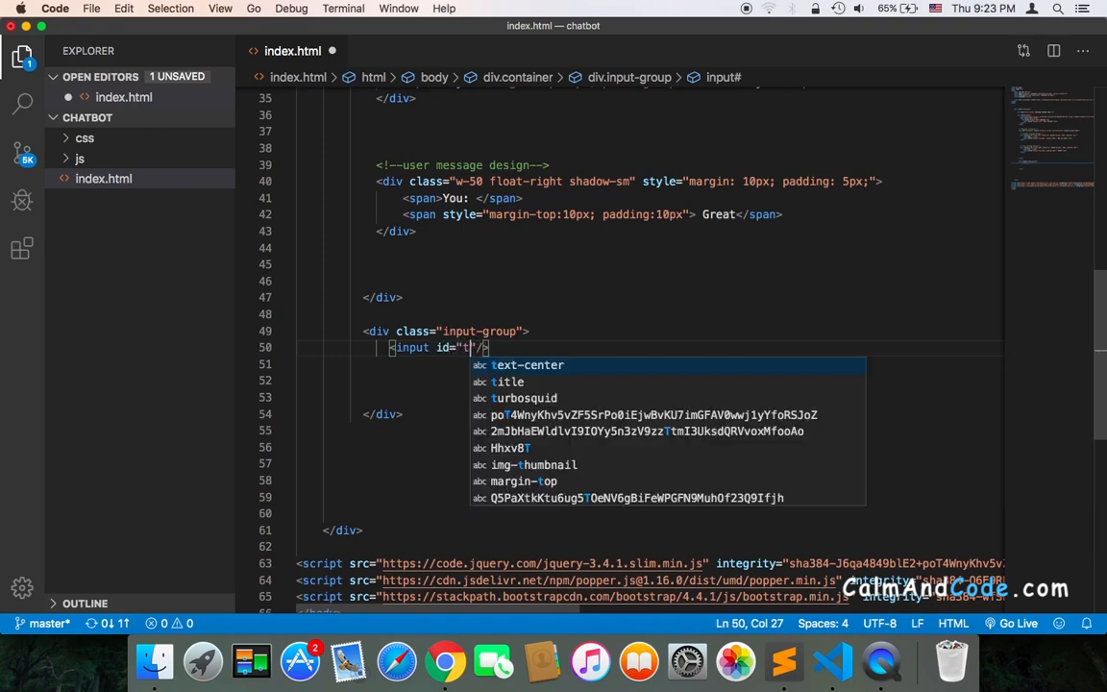
pyautogui.write('extbox')
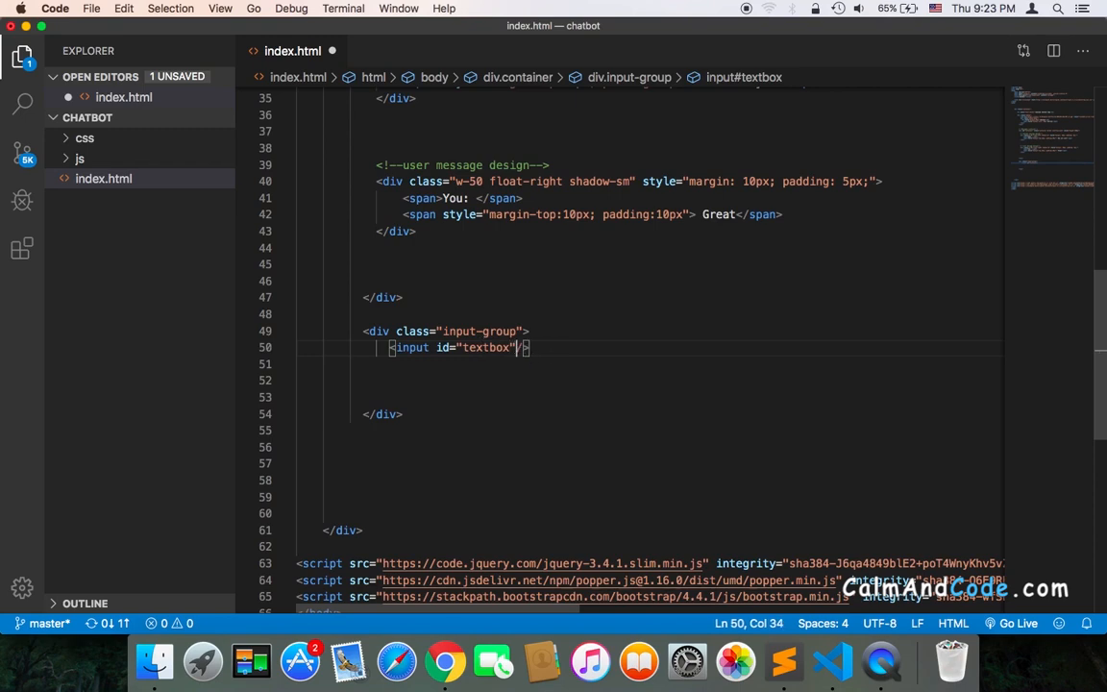
pyautogui.write('type="r')
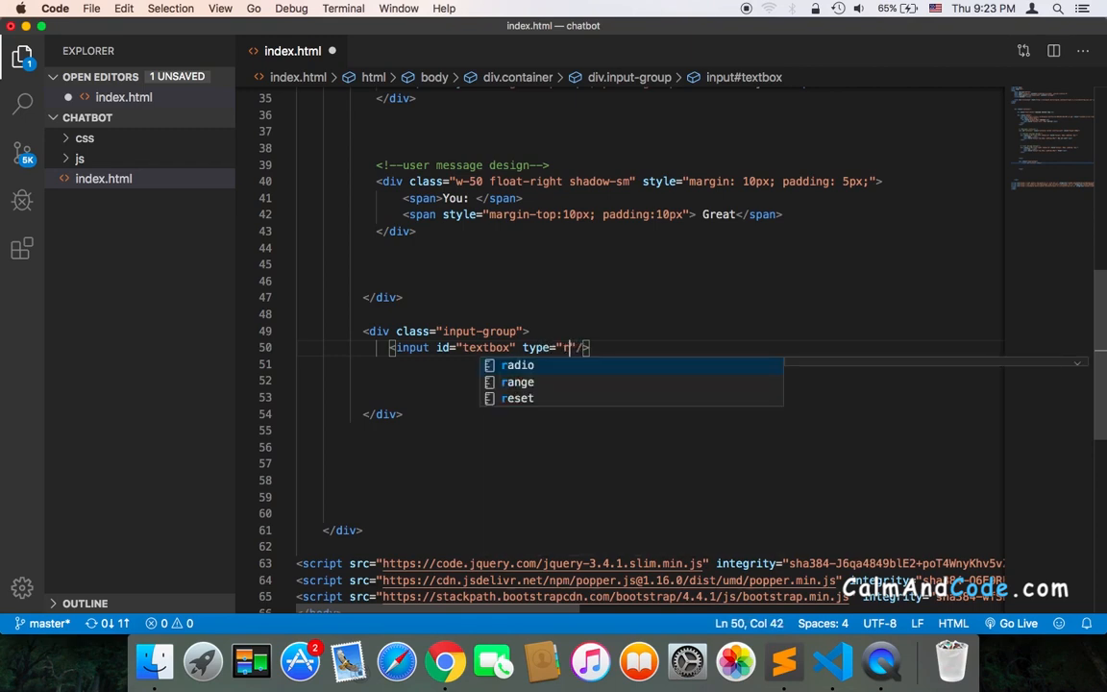
pyautogui.write('ext')
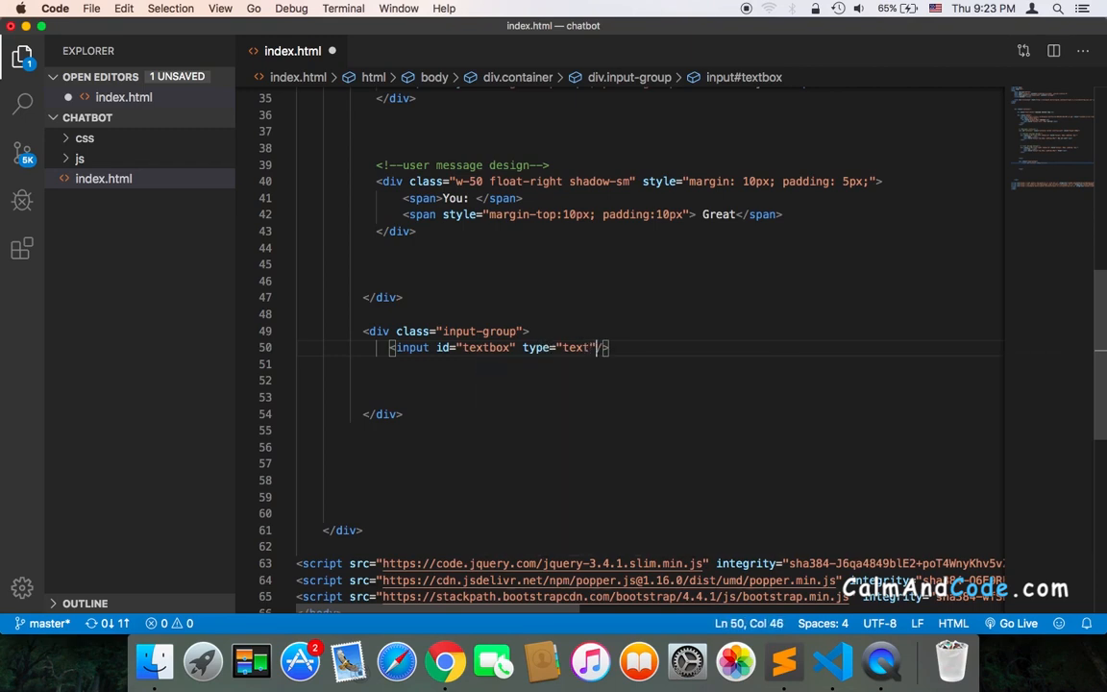
pyautogui.write('class=')
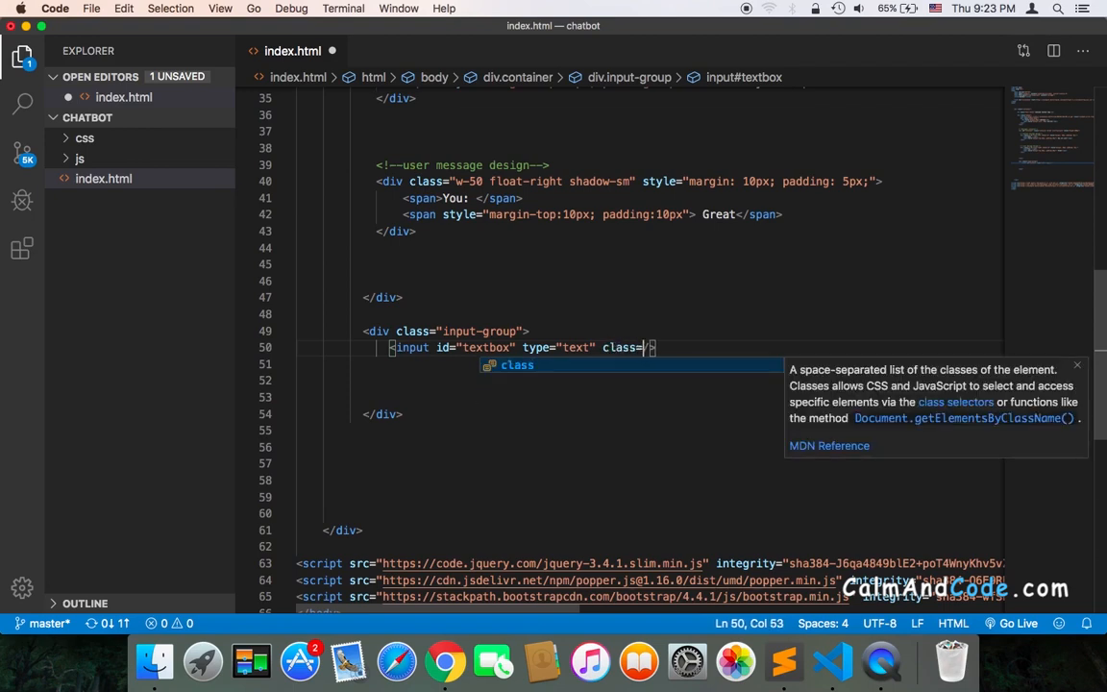
pyautogui.write('""')
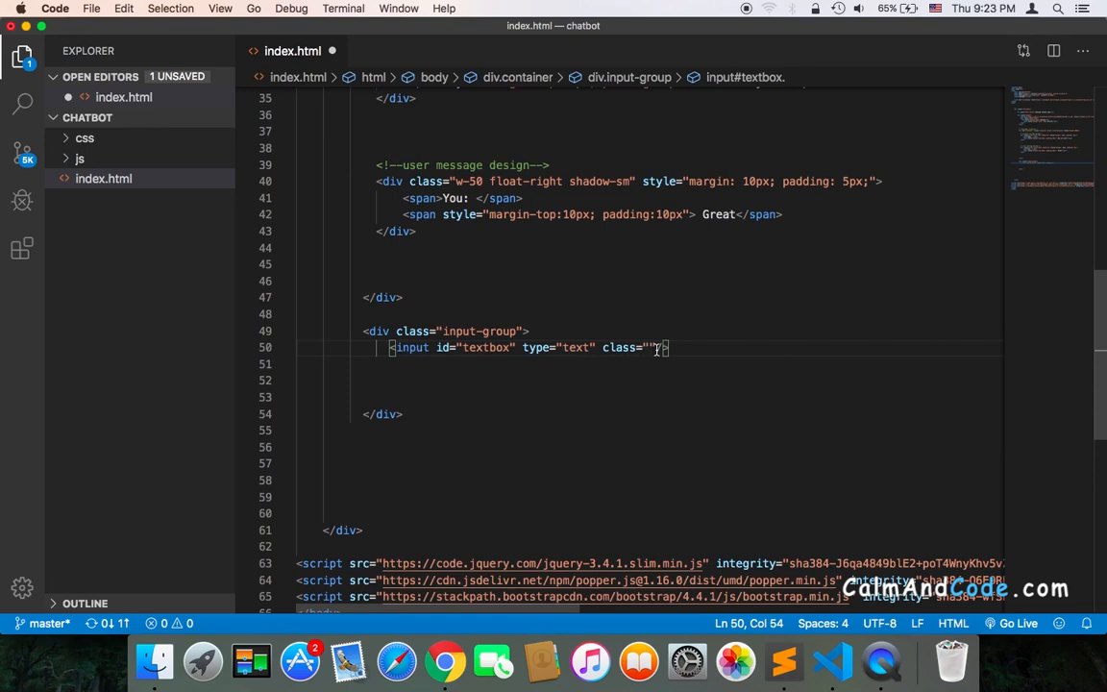
pyautogui.write('form-')
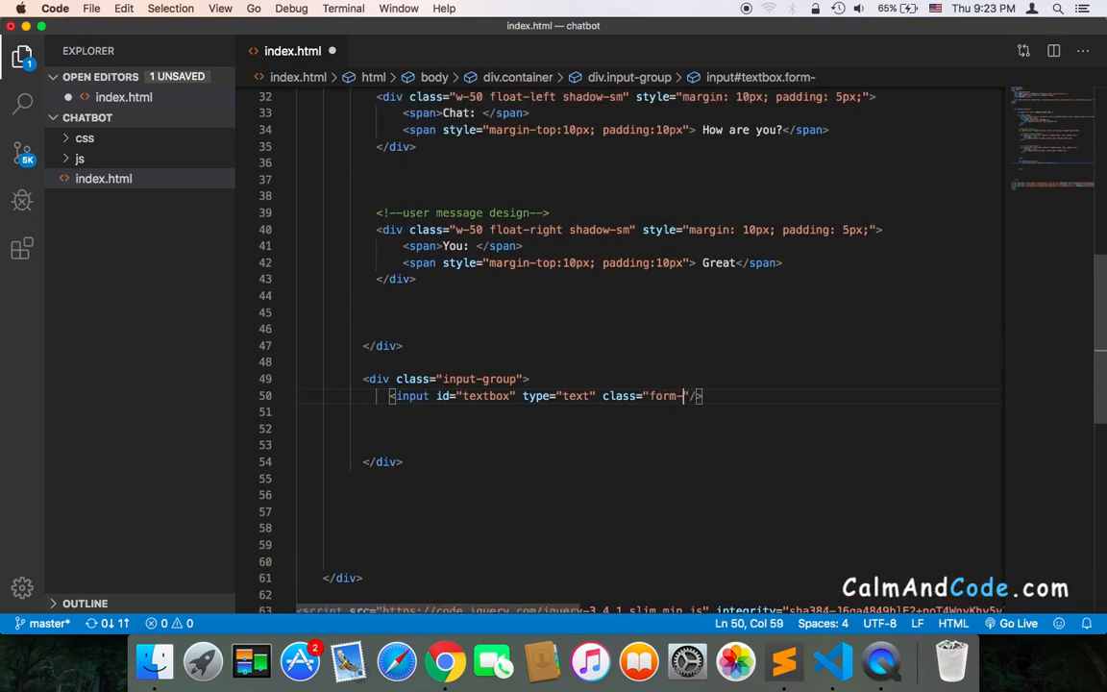
pyautogui.write('control')
pyautogui.click(651, 428)
pyautogui.write('<div >')
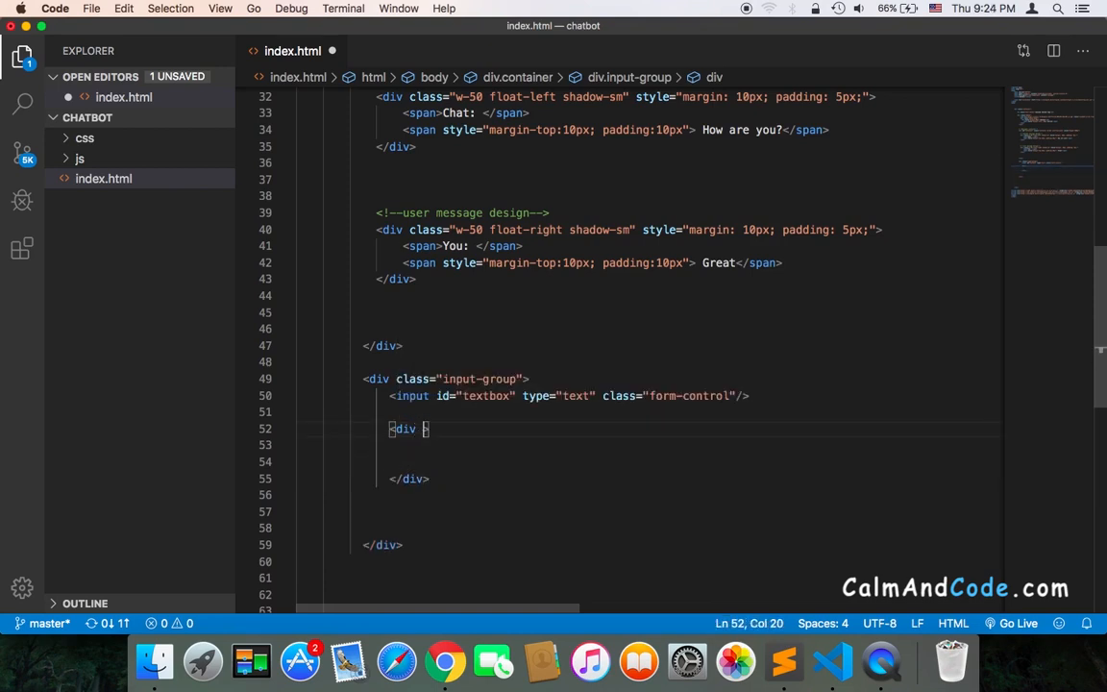
# Class the nested div input-group-append and place an empty button element inside it
pyautogui.write('class=""')
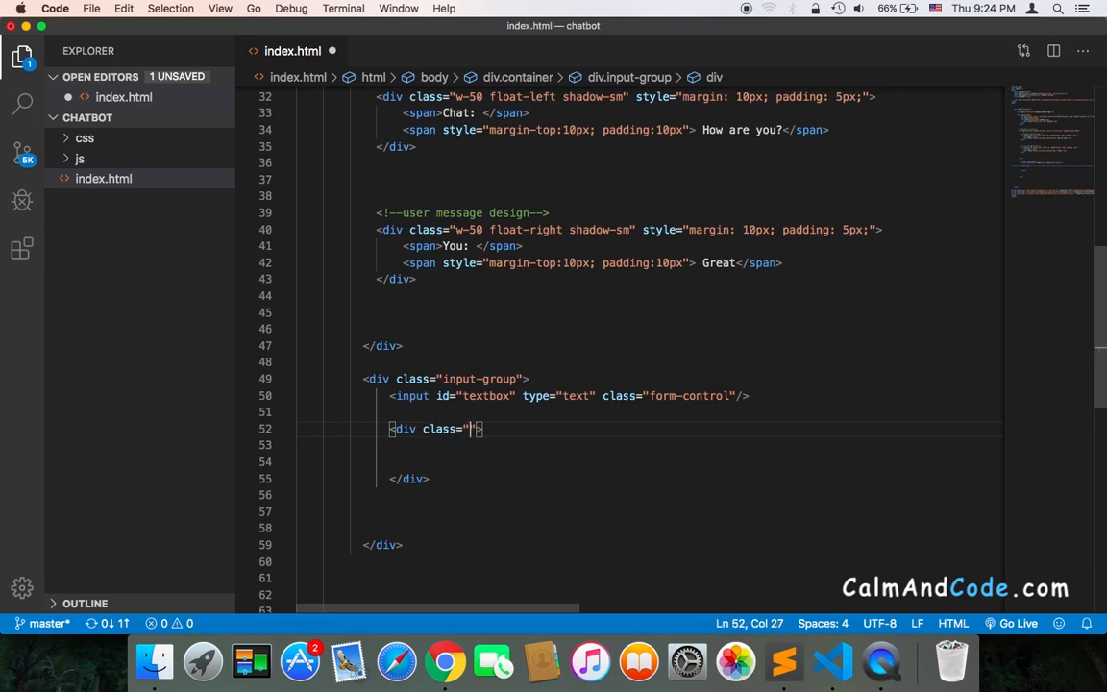
pyautogui.write('input-group-appe')
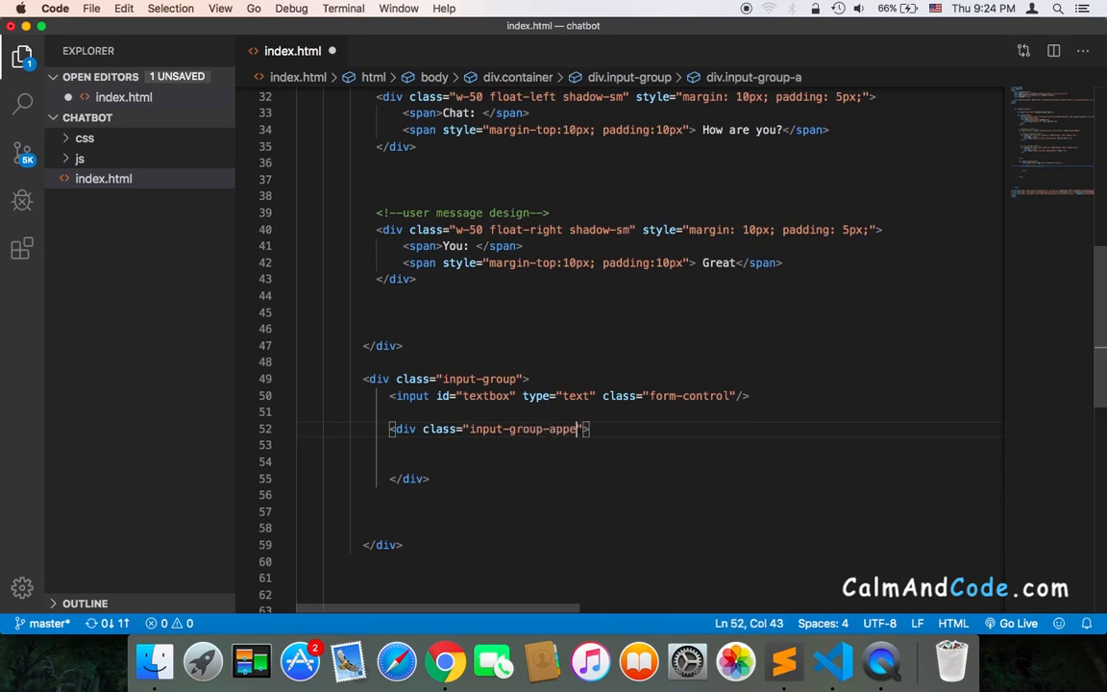
pyautogui.write('nd')
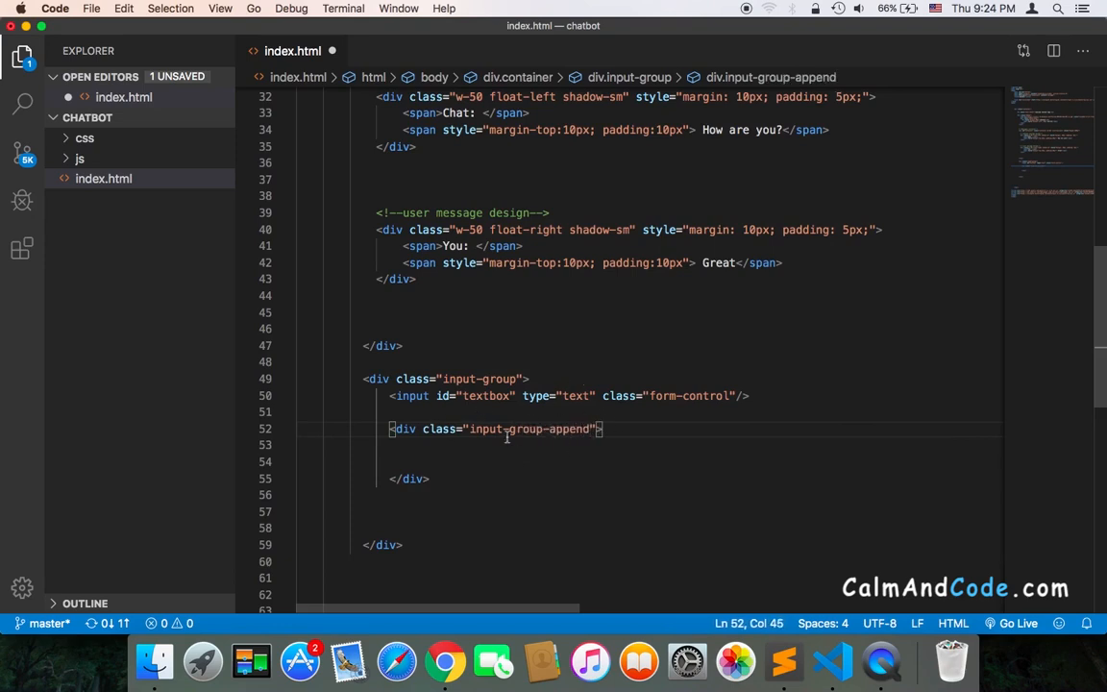
pyautogui.moveTo(613, 435)
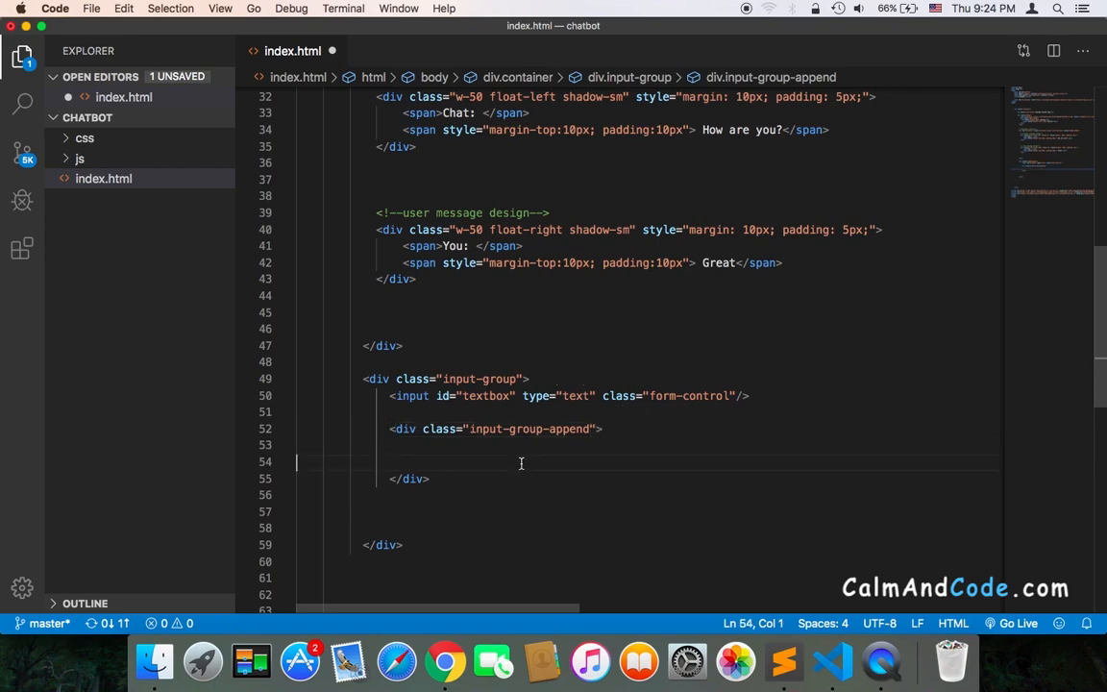
pyautogui.click(457, 462)
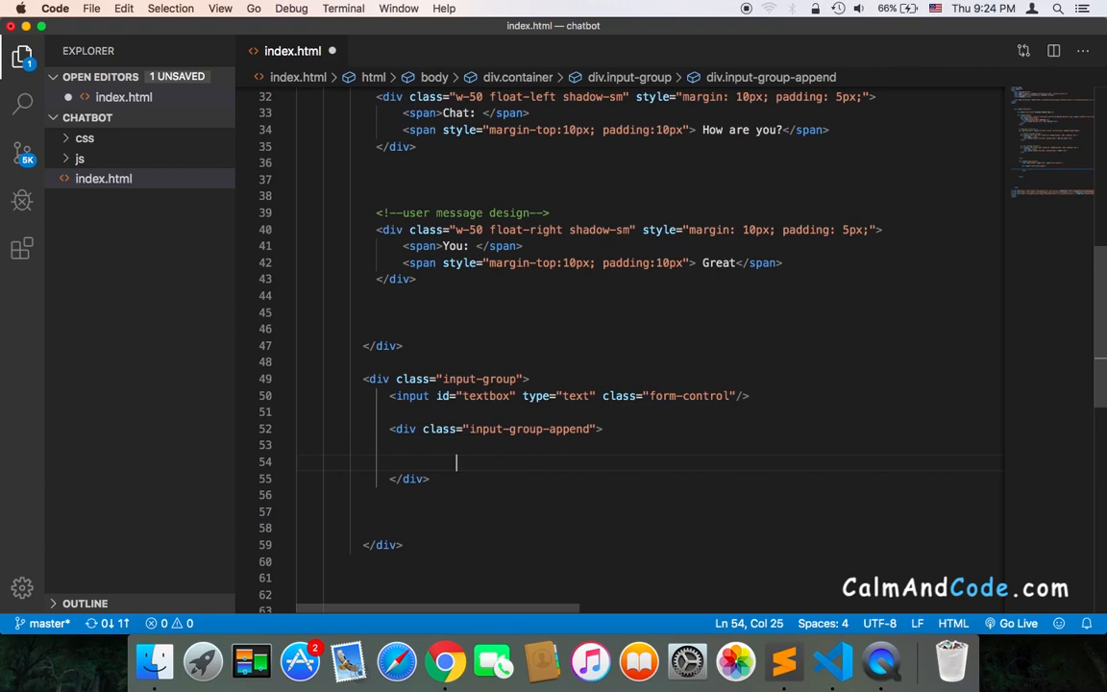
pyautogui.write('button')
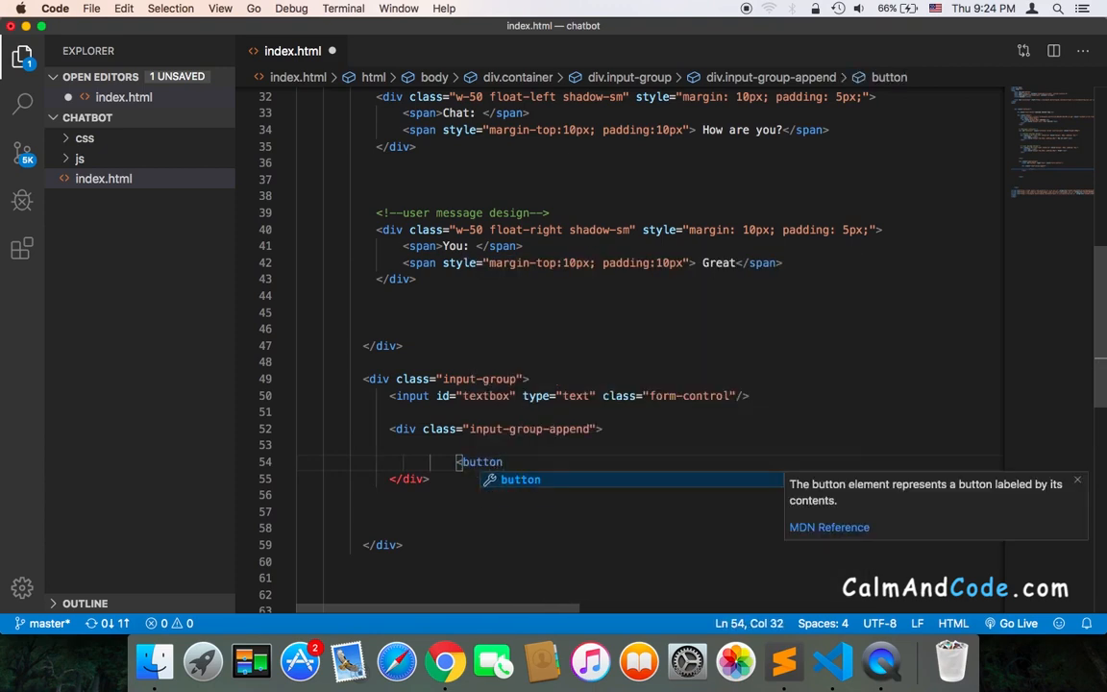
pyautogui.press('Tab')
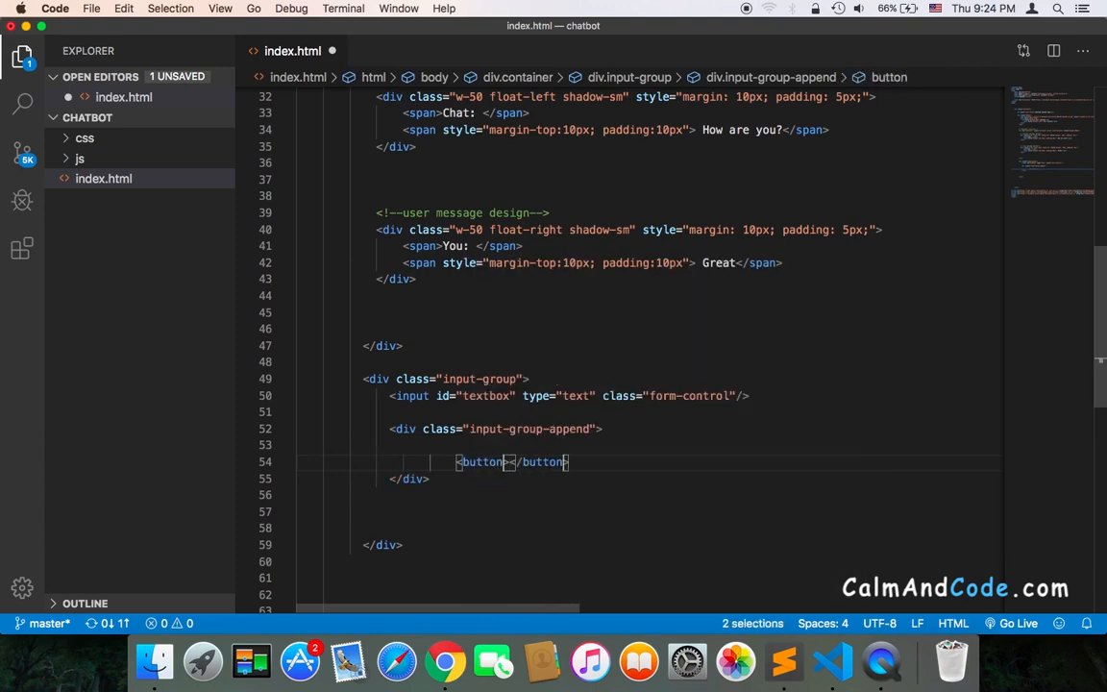
# Give the button id sendBtn and classes btn btn-primary
pyautogui.write('id=""')
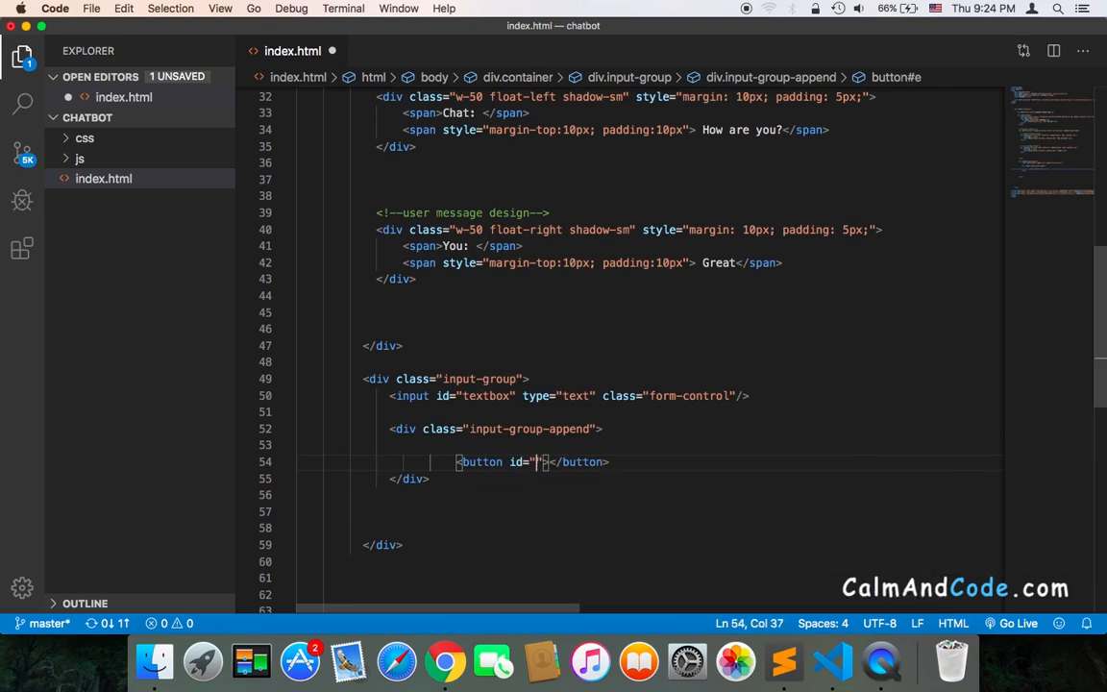
pyautogui.write('send')
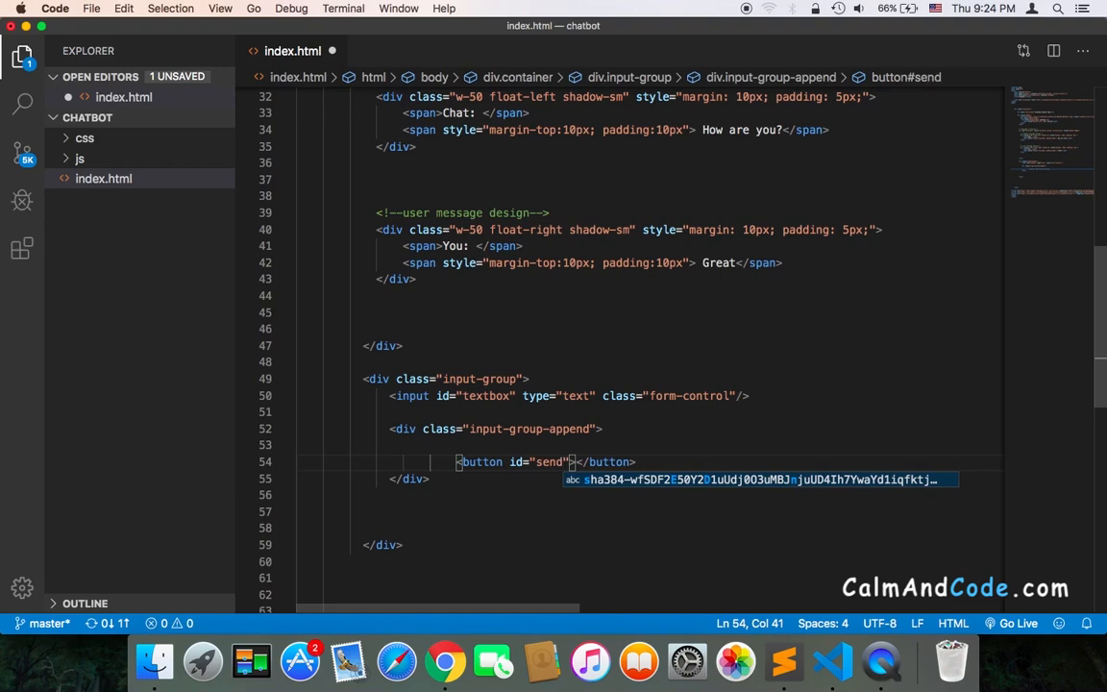
pyautogui.write('Btn')
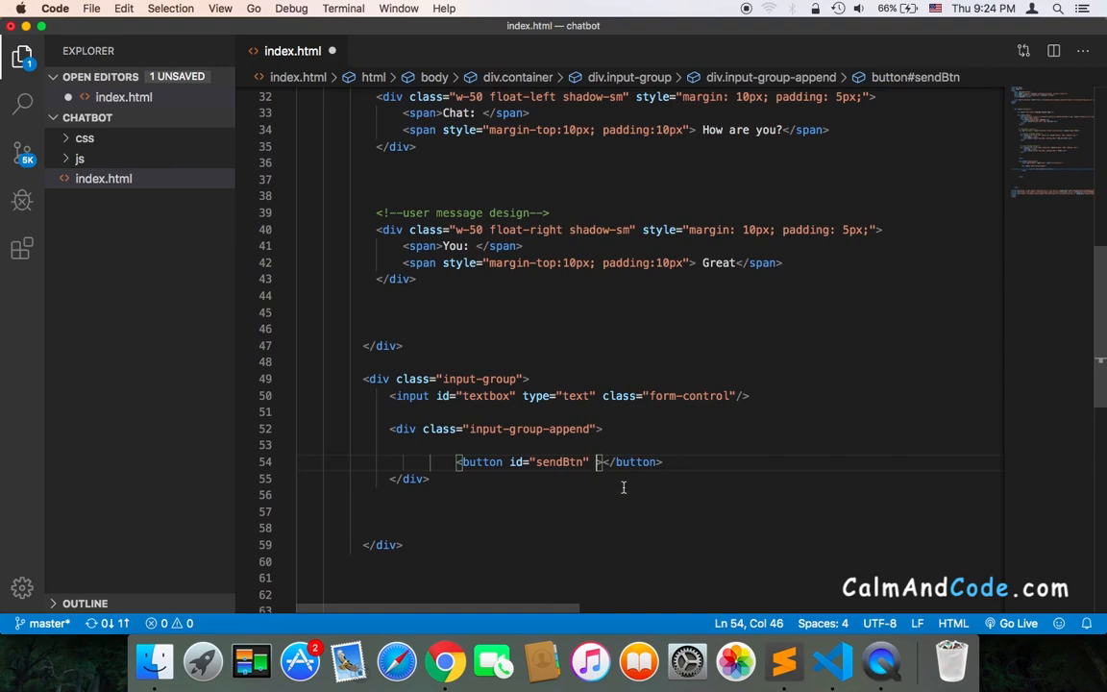
pyautogui.write('class=')
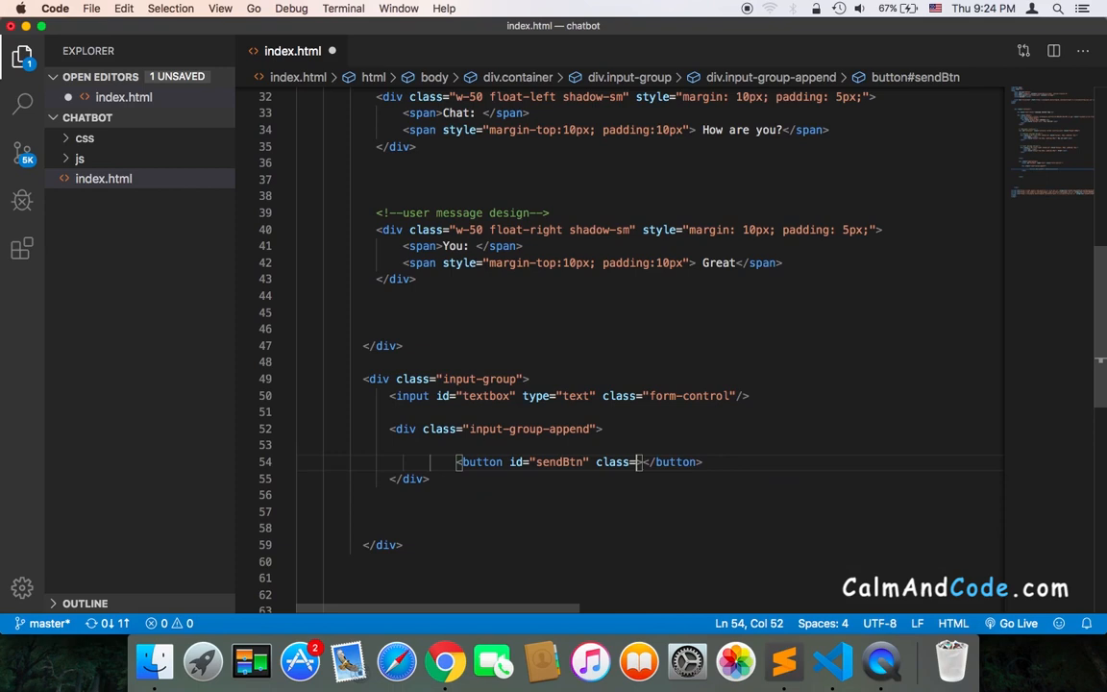
pyautogui.write('"')
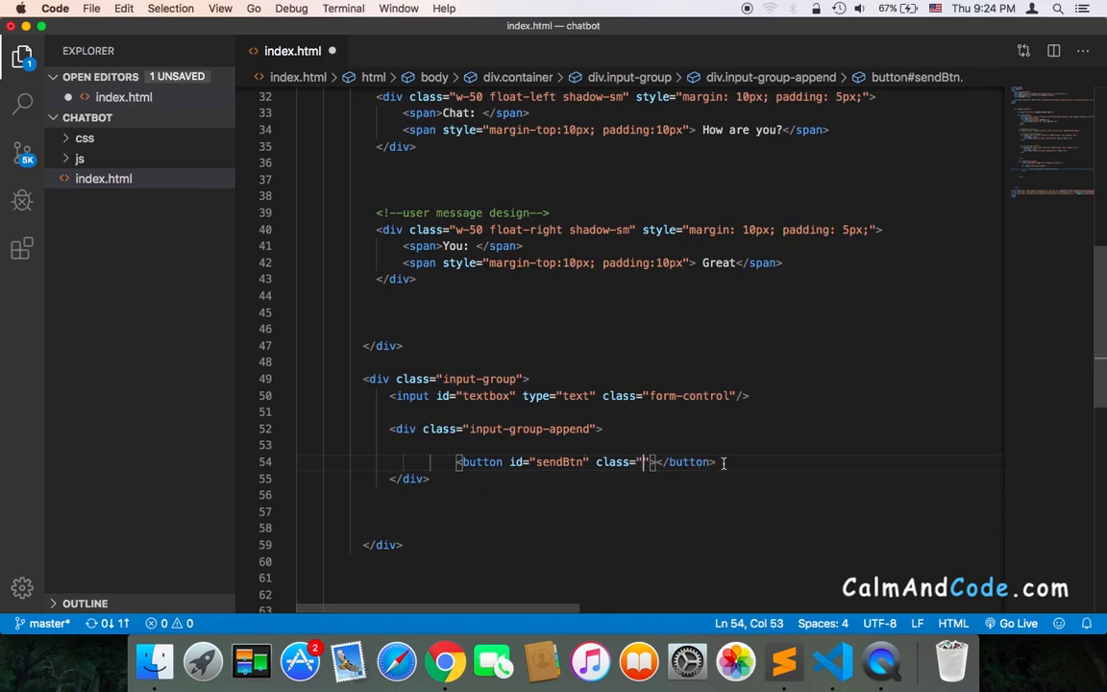
pyautogui.write('btn')
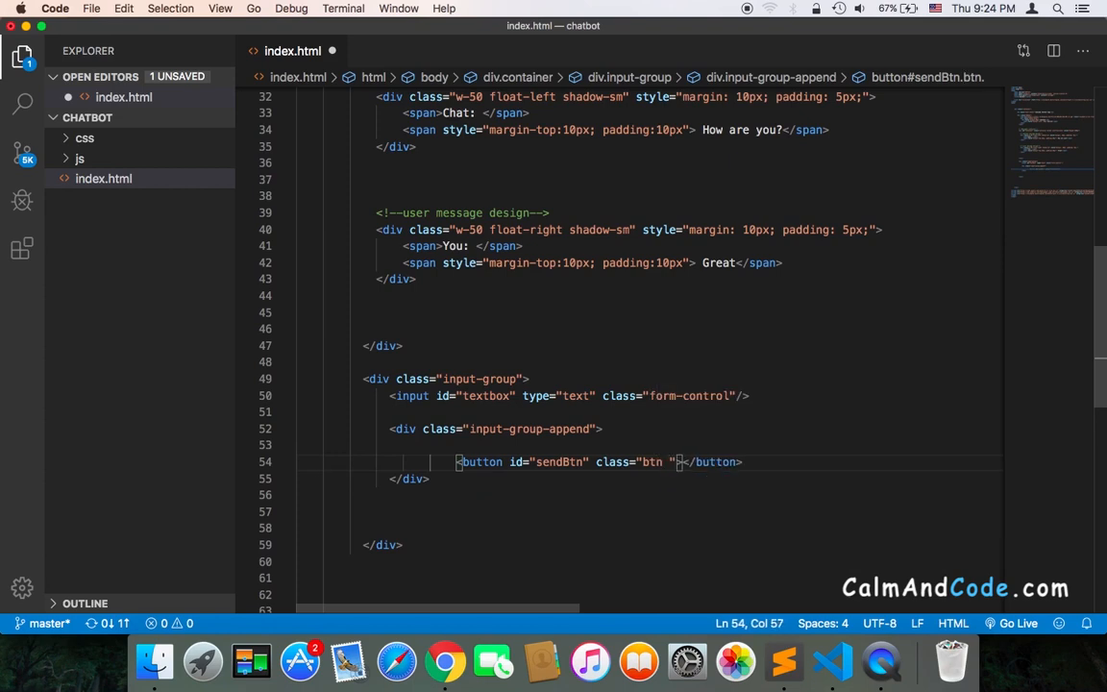
pyautogui.write('btn-p')
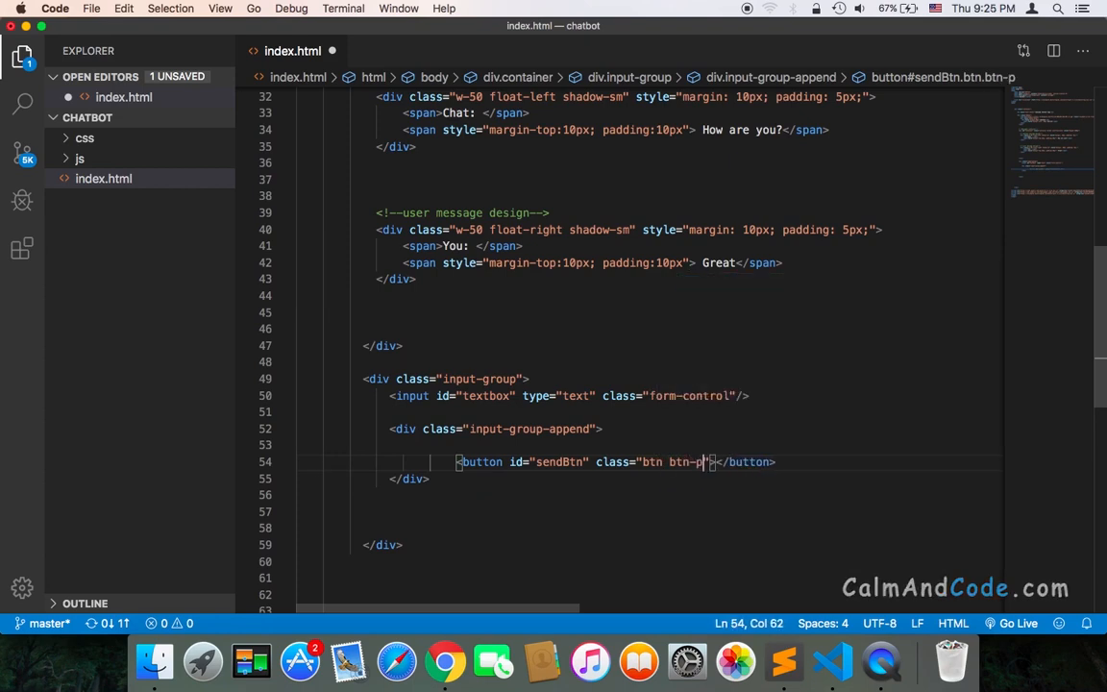
pyautogui.write('rimary')
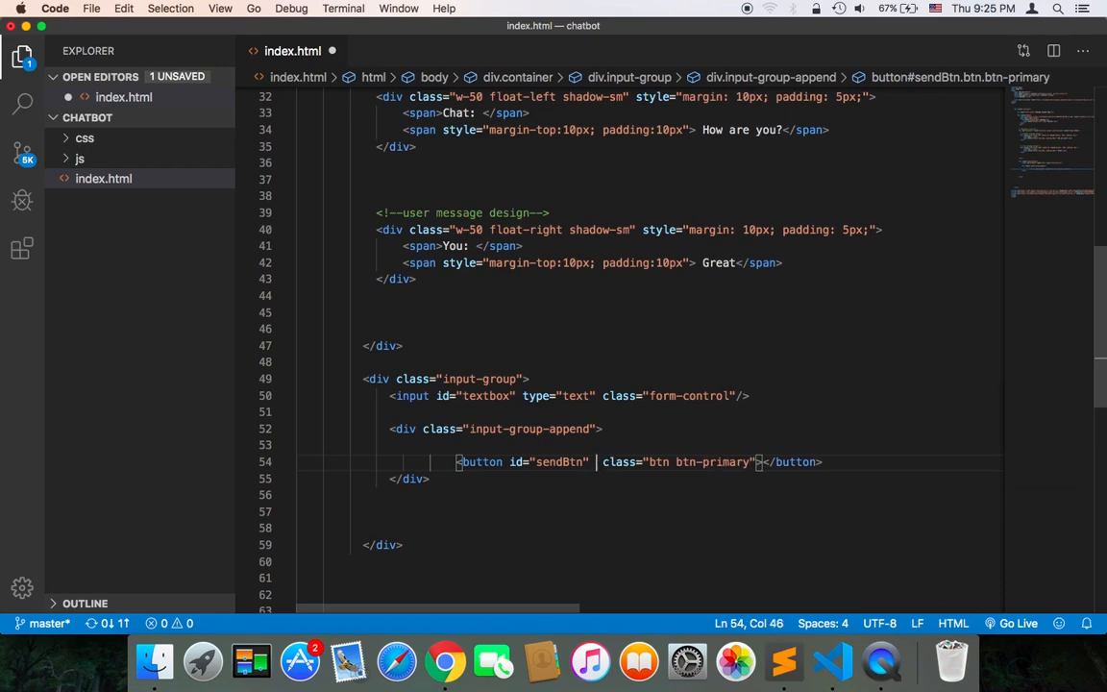
# Add a type attribute and the label Send to the button
pyautogui.write('type="b"')
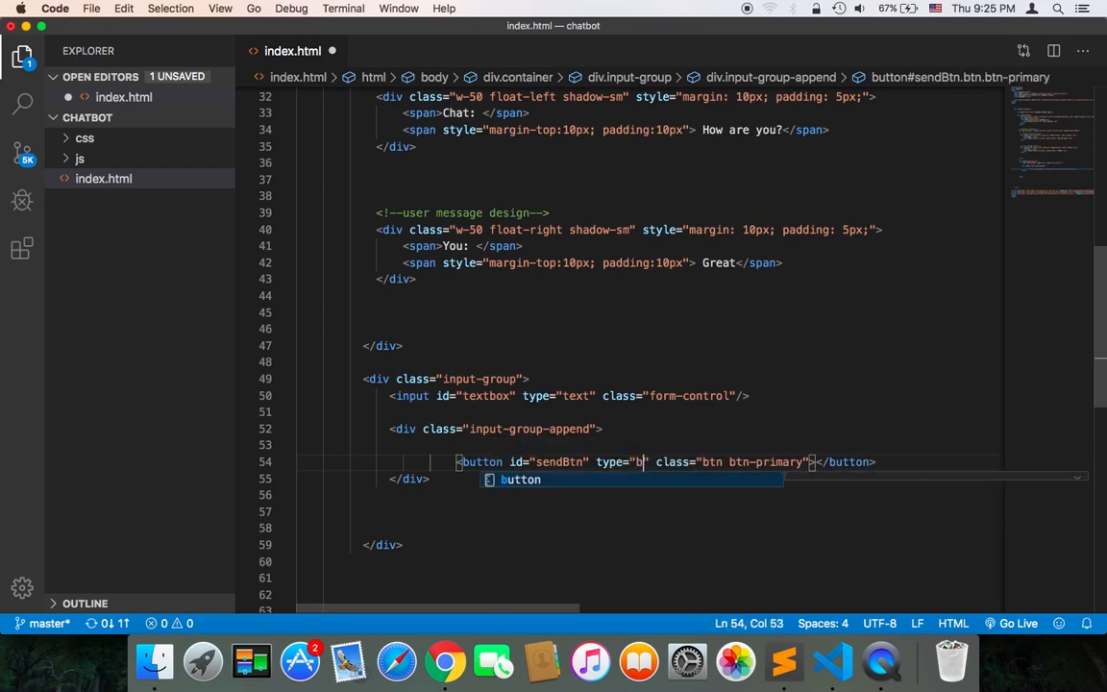
pyautogui.write('tton')
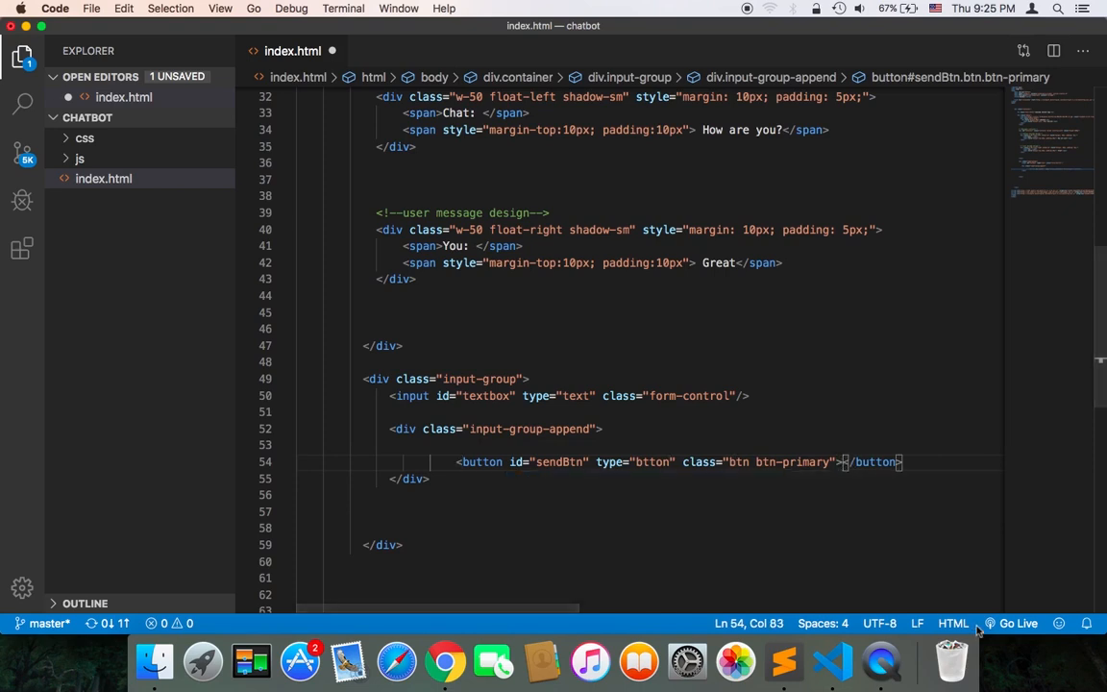
pyautogui.write('Send')
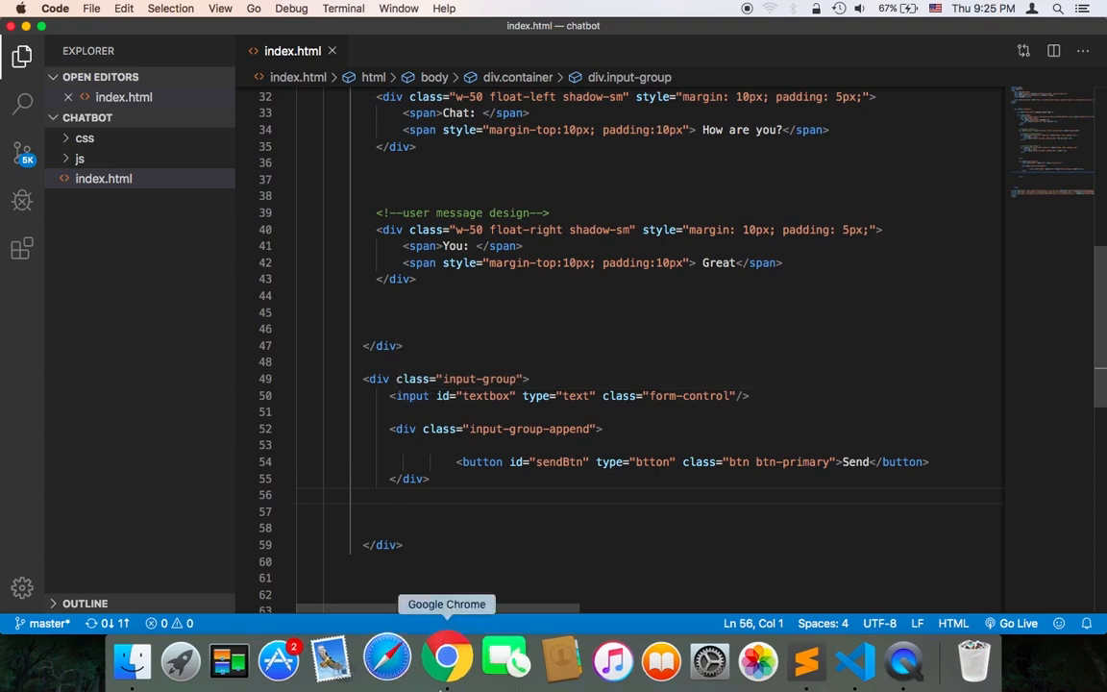
# View the refreshed Chatbot page in Chrome and click into the new text box
pyautogui.click(446, 659)
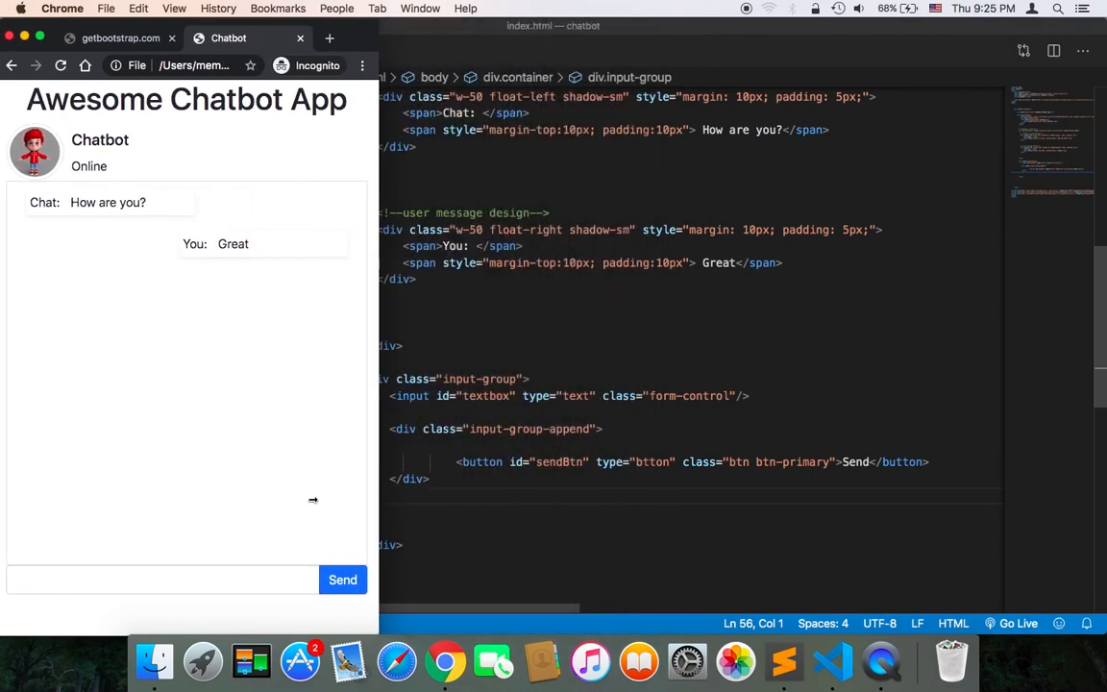
pyautogui.click(161, 578)
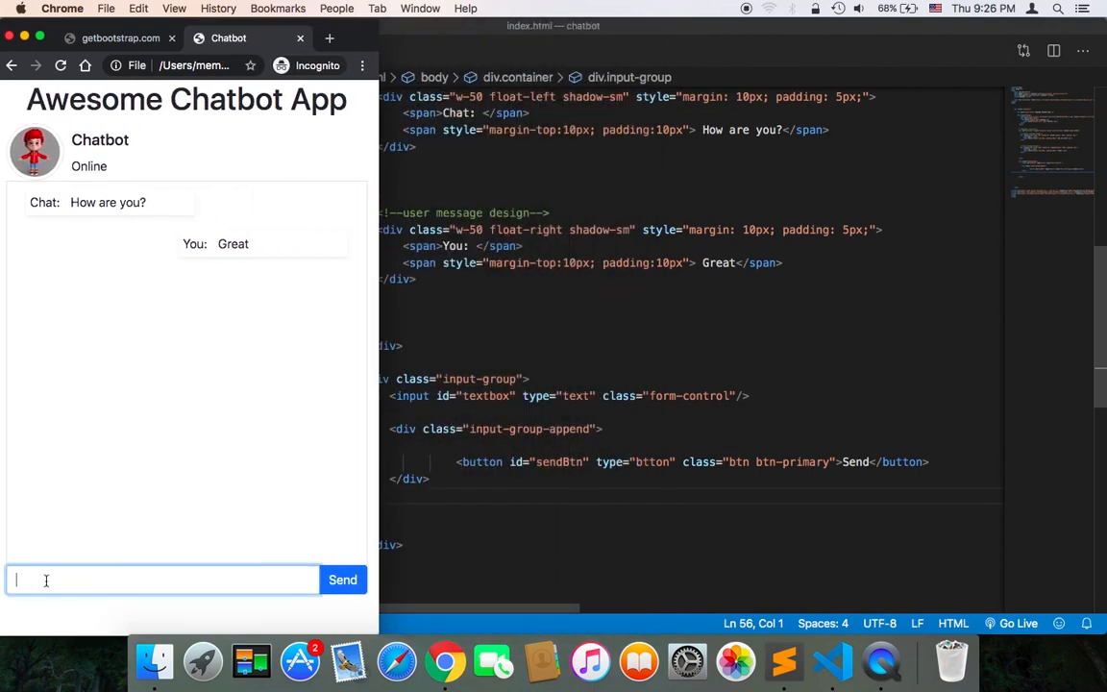